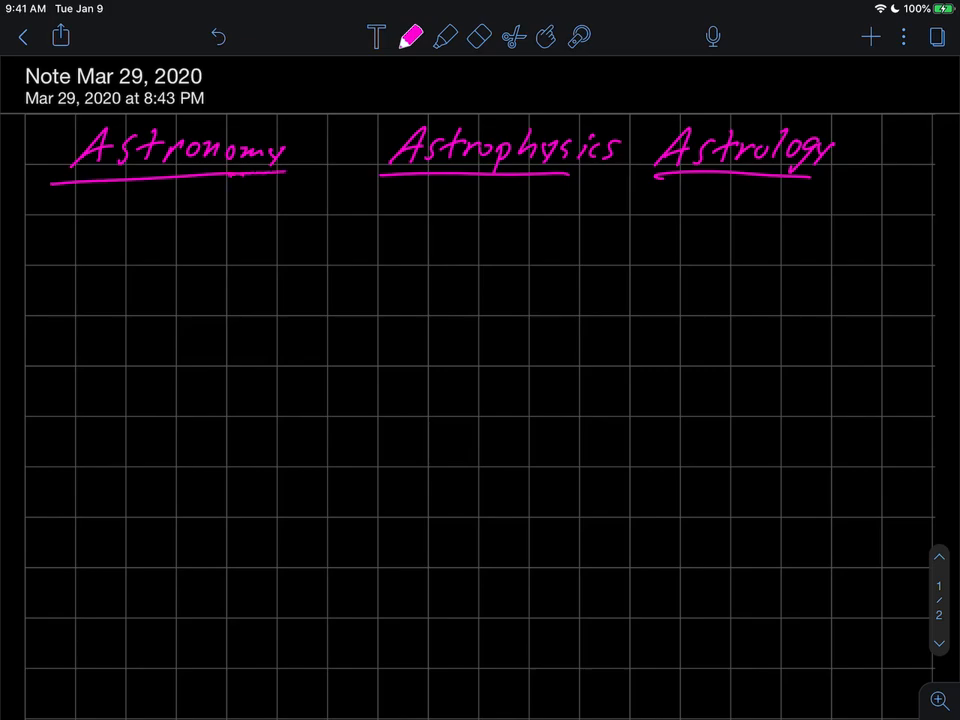
Handwrite the bullets 4,000 yrs, Arabian/Chinese and looking up at dots under Astronomy
{"action": "left_click", "coordinate": [56, 232]}
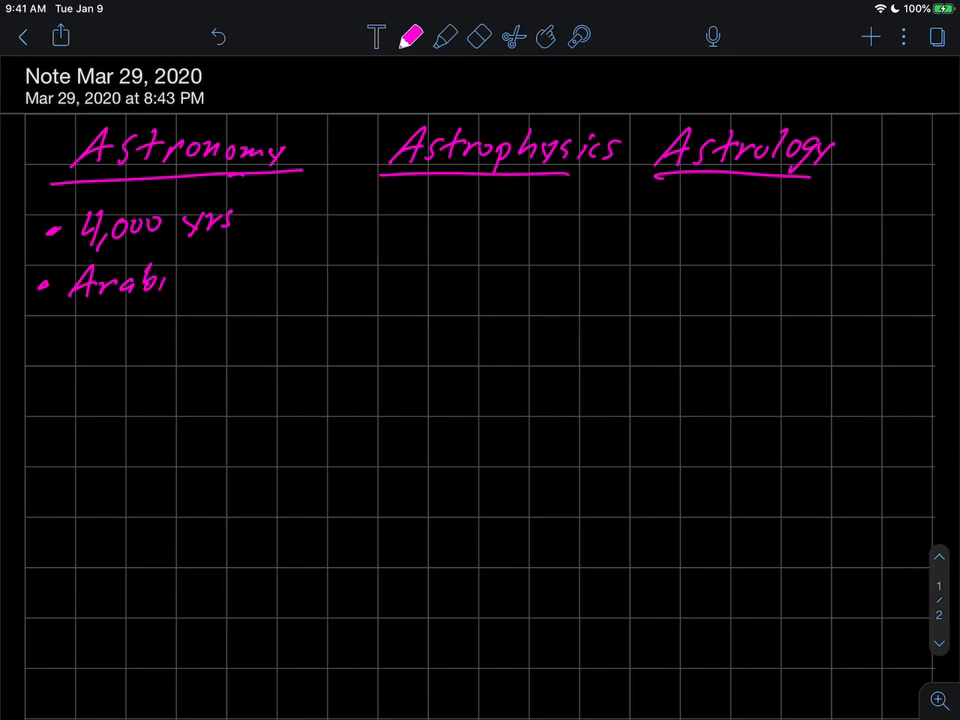
{"action": "left_click_drag", "start_coordinate": [170, 284], "coordinate": [120, 330]}
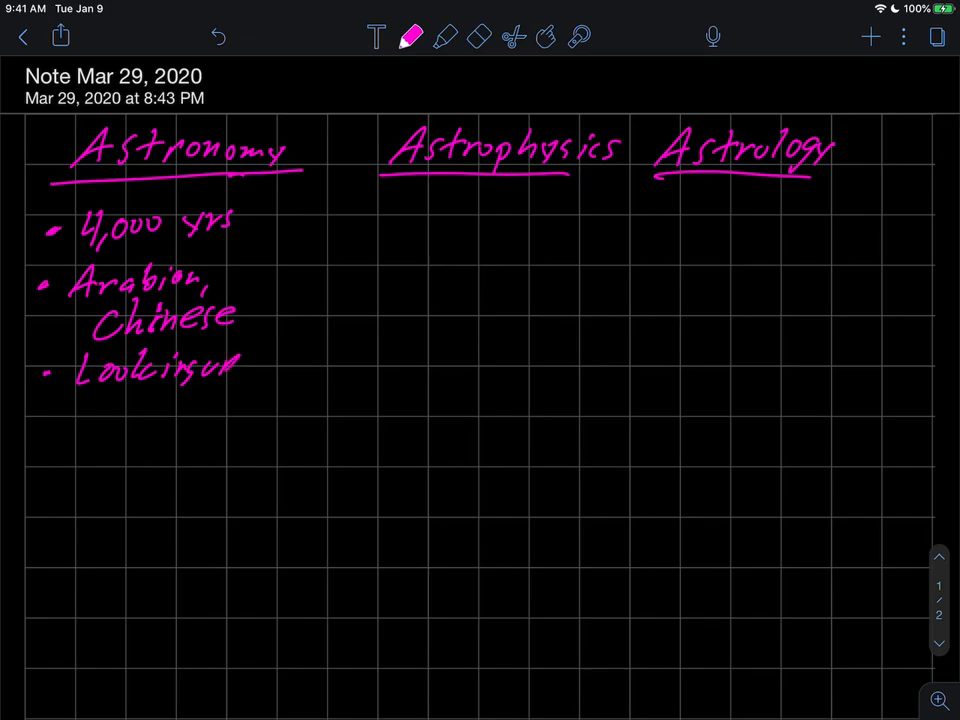
{"action": "left_click_drag", "start_coordinate": [70, 410], "coordinate": [190, 414]}
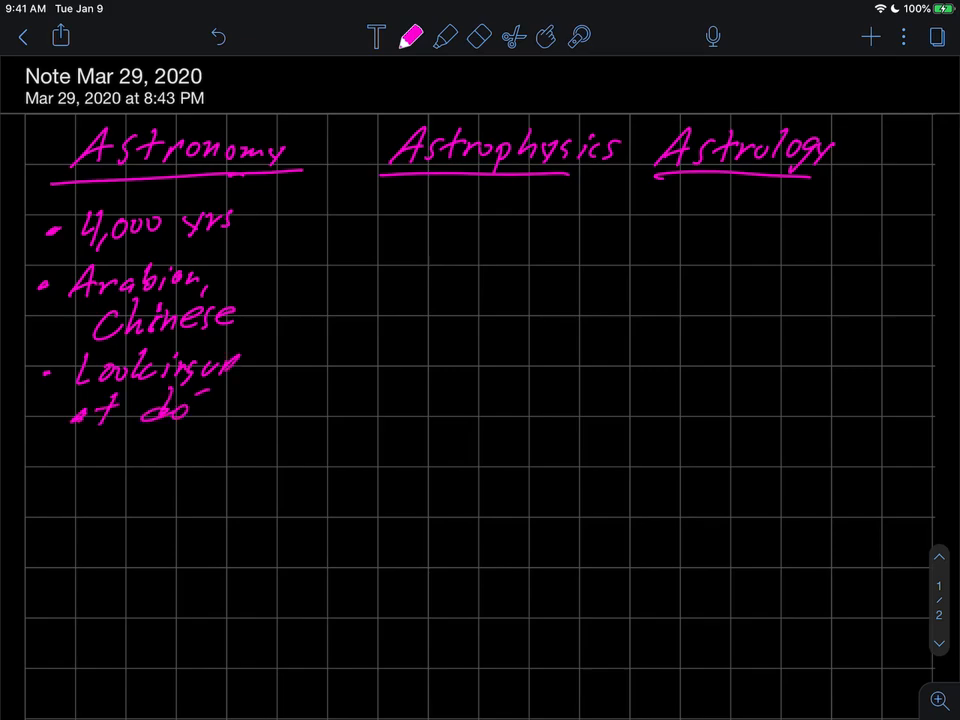
{"action": "left_click_drag", "start_coordinate": [190, 410], "coordinate": [220, 404]}
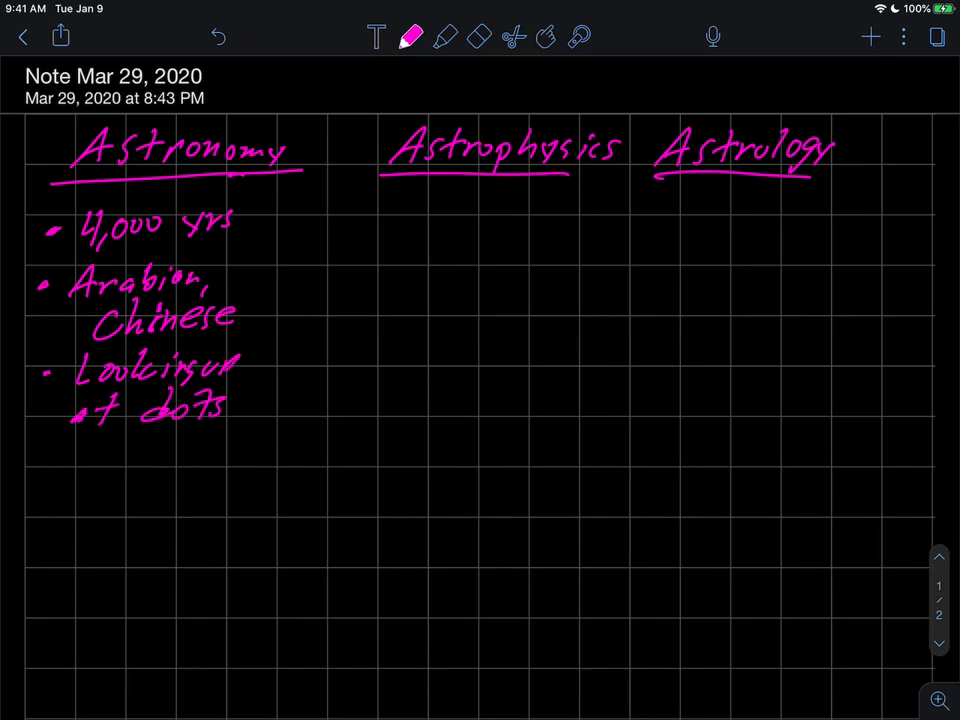
Add the bullets motion and good below sky (night), underlining good
{"action": "scroll", "scroll_direction": "down", "scroll_amount": 3}
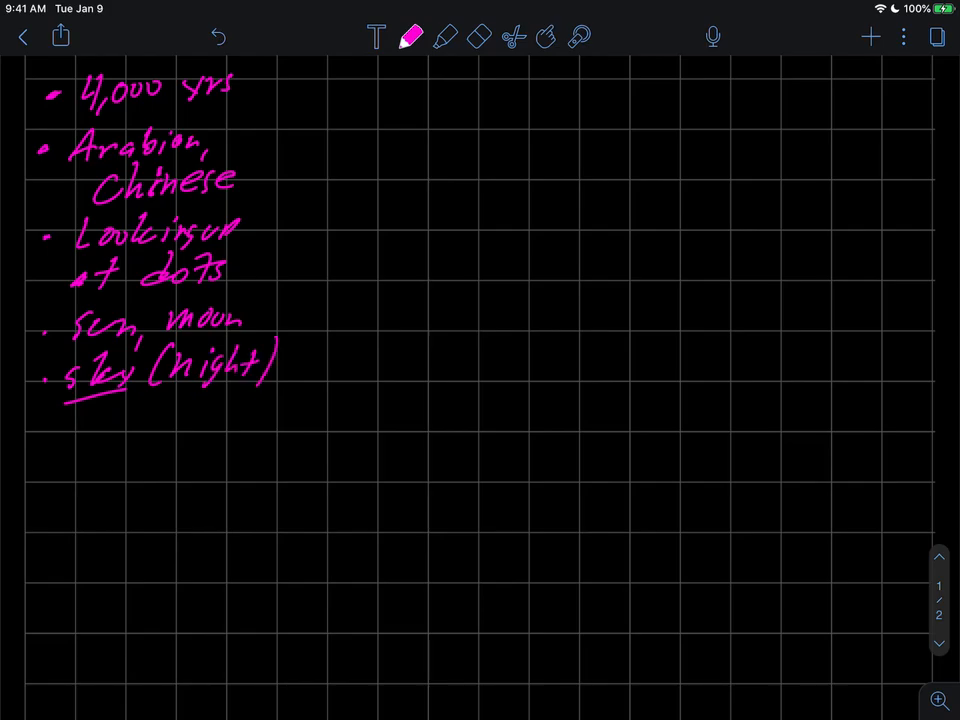
{"action": "left_click", "coordinate": [52, 448]}
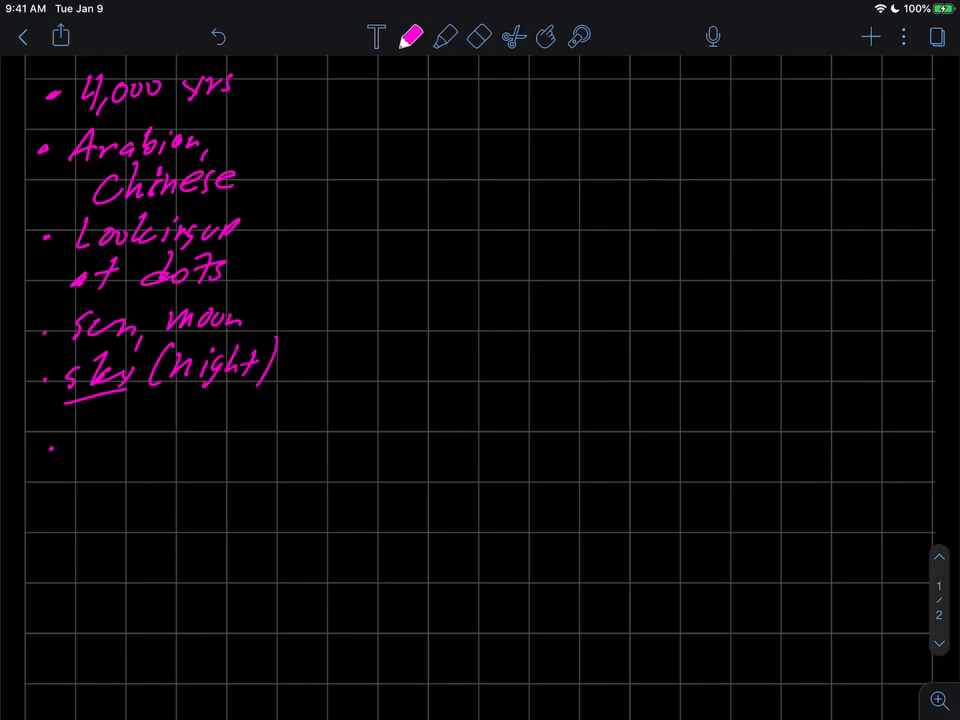
{"action": "left_click_drag", "start_coordinate": [70, 440], "coordinate": [150, 430]}
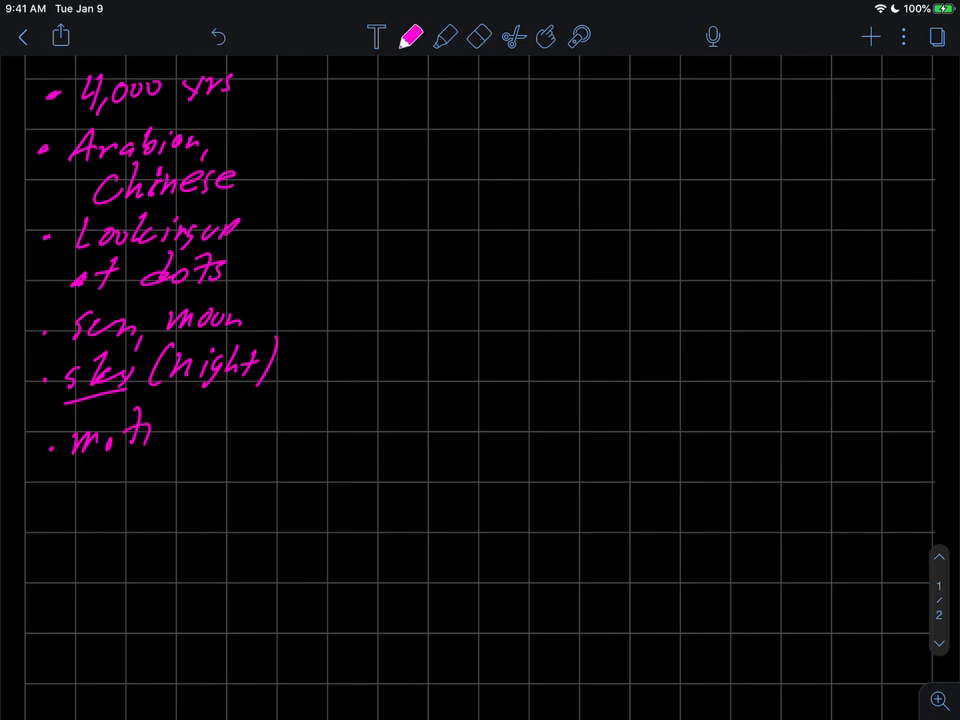
{"action": "left_click_drag", "start_coordinate": [120, 436], "coordinate": [176, 460]}
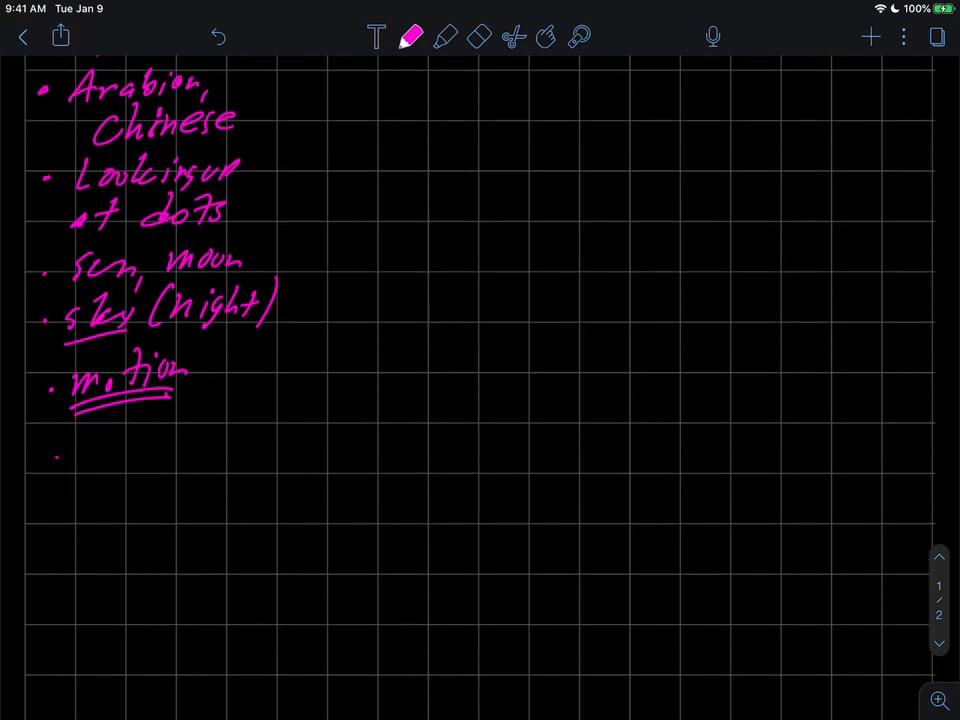
{"action": "left_click_drag", "start_coordinate": [70, 450], "coordinate": [150, 464]}
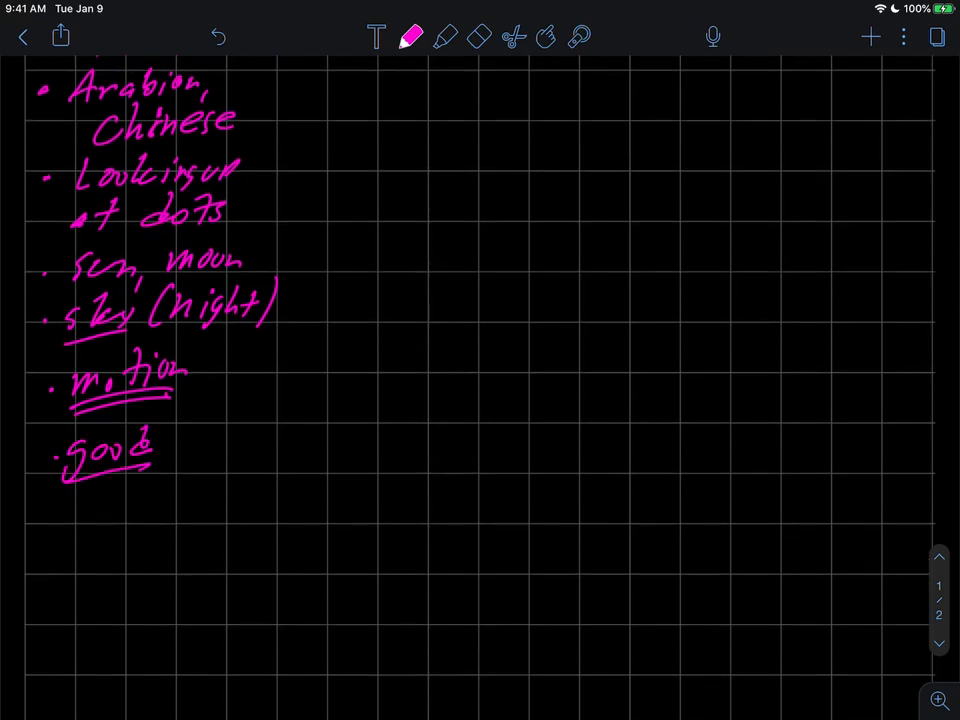
{"action": "left_click_drag", "start_coordinate": [64, 496], "coordinate": [140, 490]}
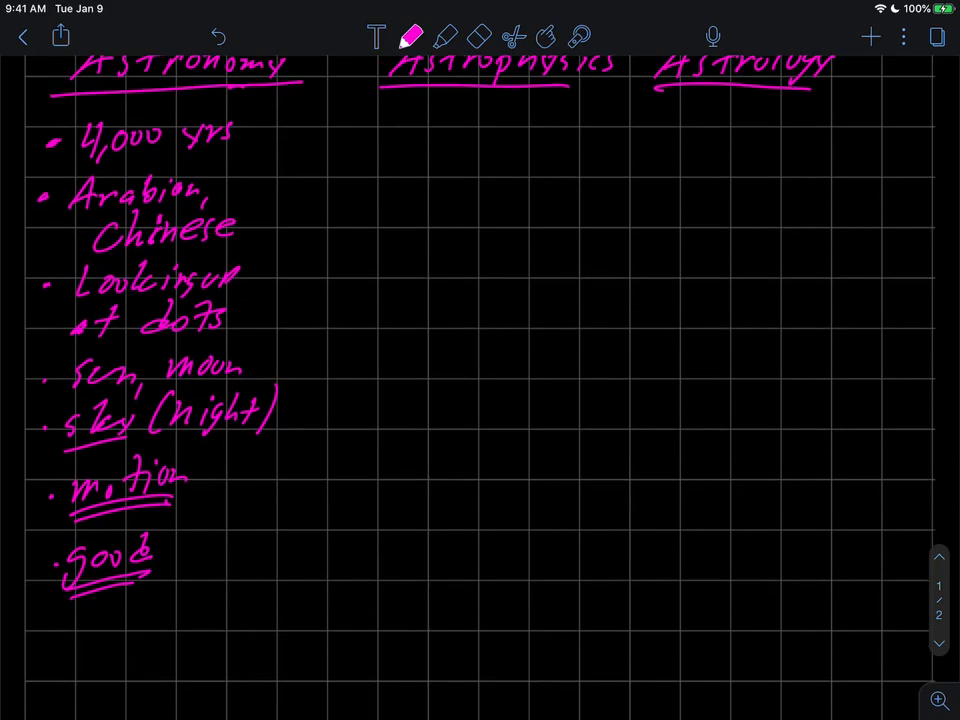
Switch the pen to orange and underline the word physics
{"action": "scroll", "scroll_direction": "down", "scroll_amount": 3}
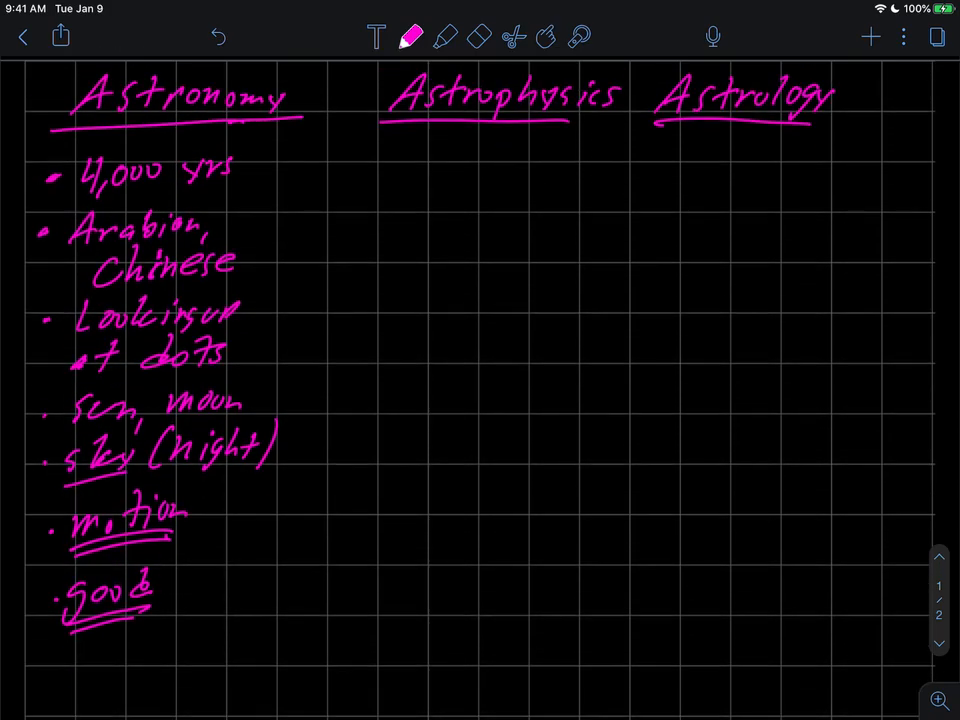
{"action": "left_click", "coordinate": [412, 36]}
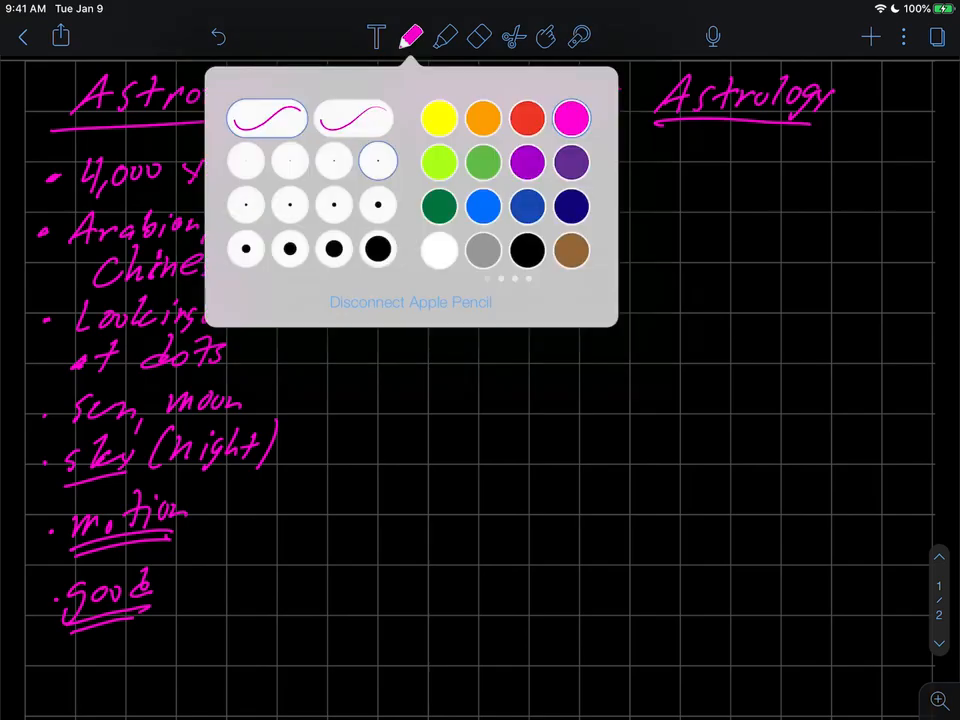
{"action": "left_click", "coordinate": [412, 36]}
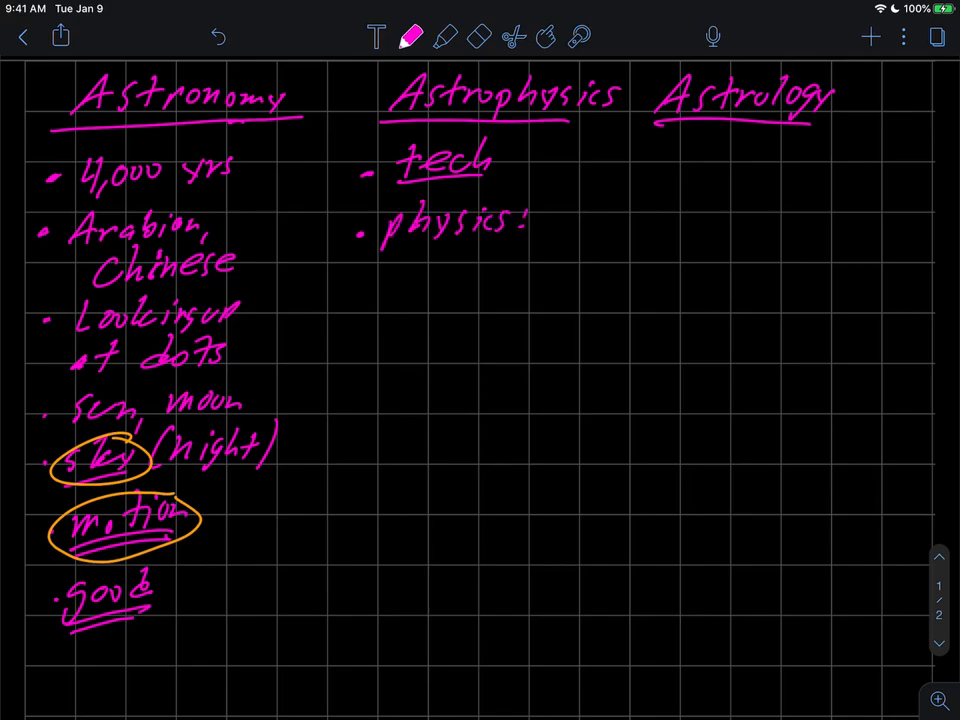
{"action": "left_click_drag", "start_coordinate": [370, 258], "coordinate": [510, 240]}
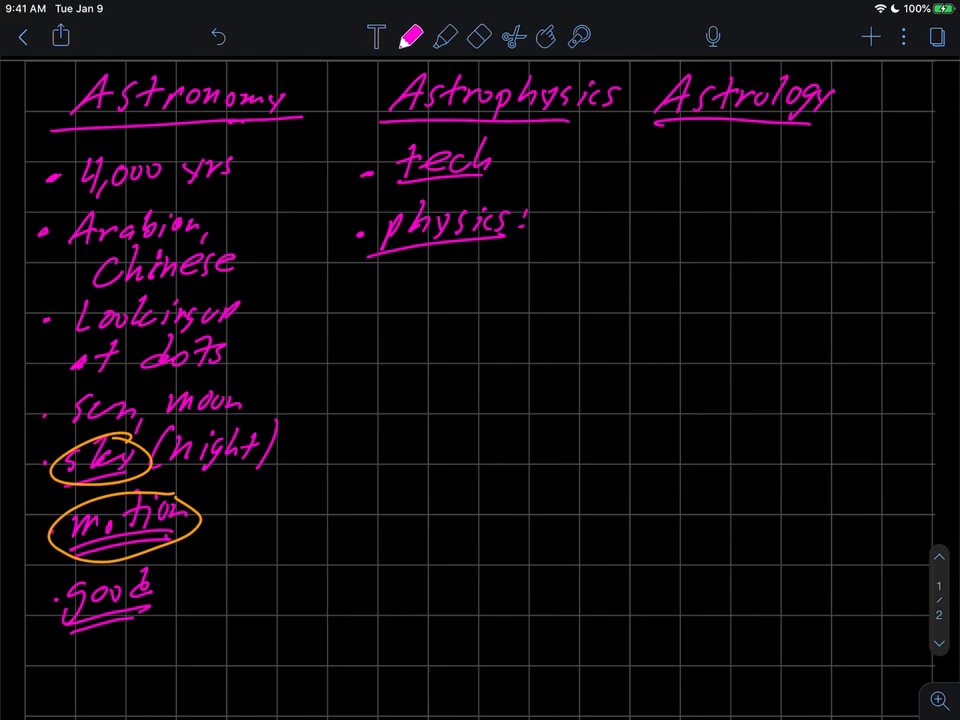
Write color, temp, speed, size under the physics bullet
{"action": "type", "text": "color,"}
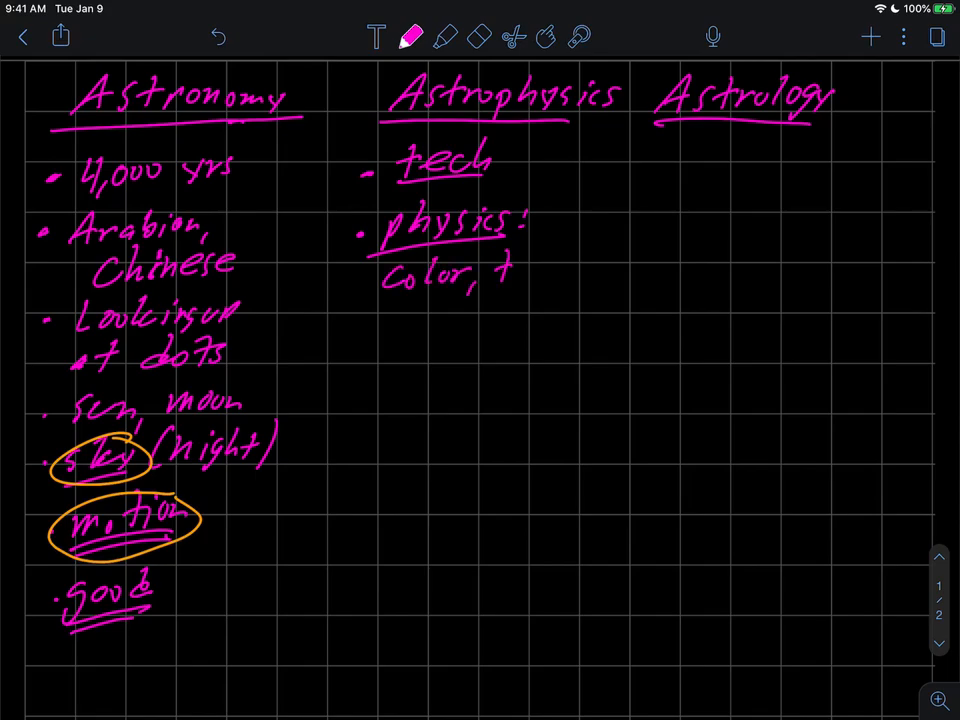
{"action": "type", "text": "temp,"}
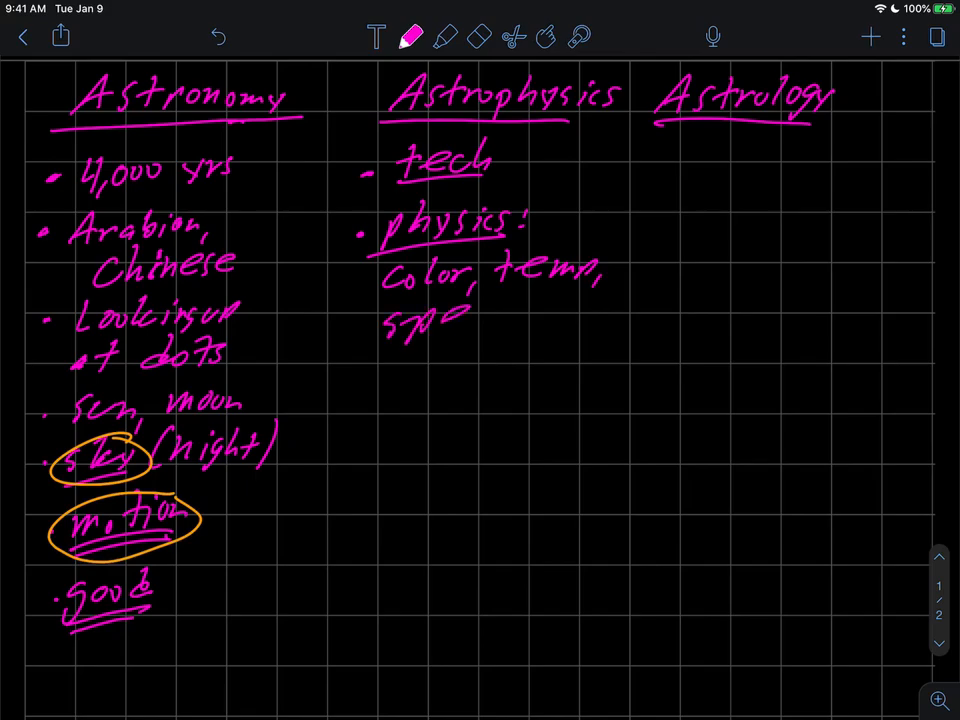
{"action": "type", "text": "speed,"}
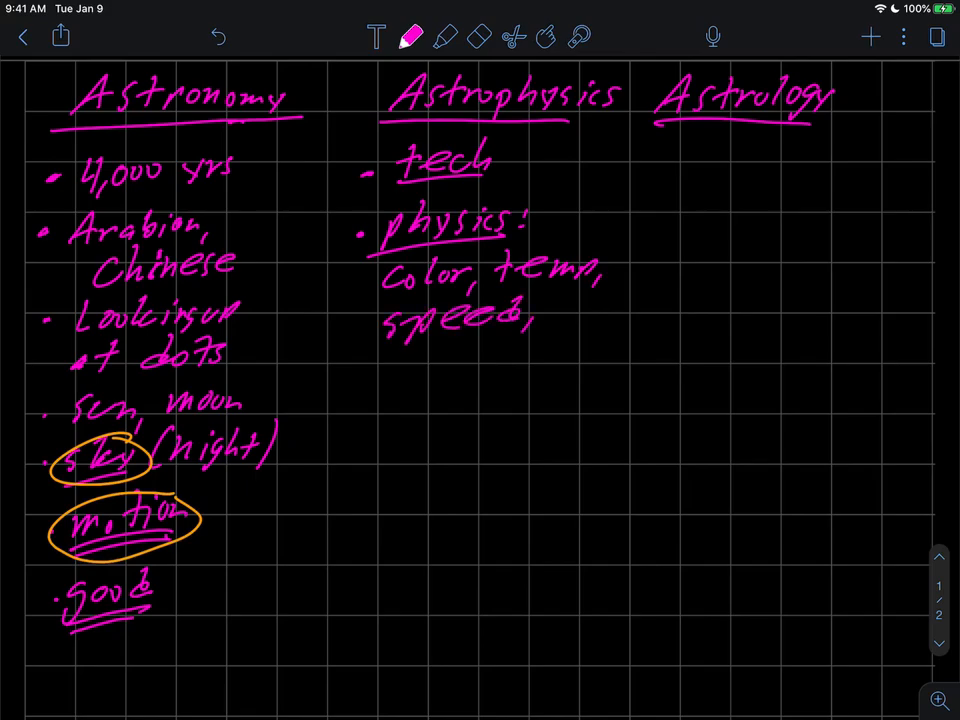
{"action": "type", "text": "size, mass"}
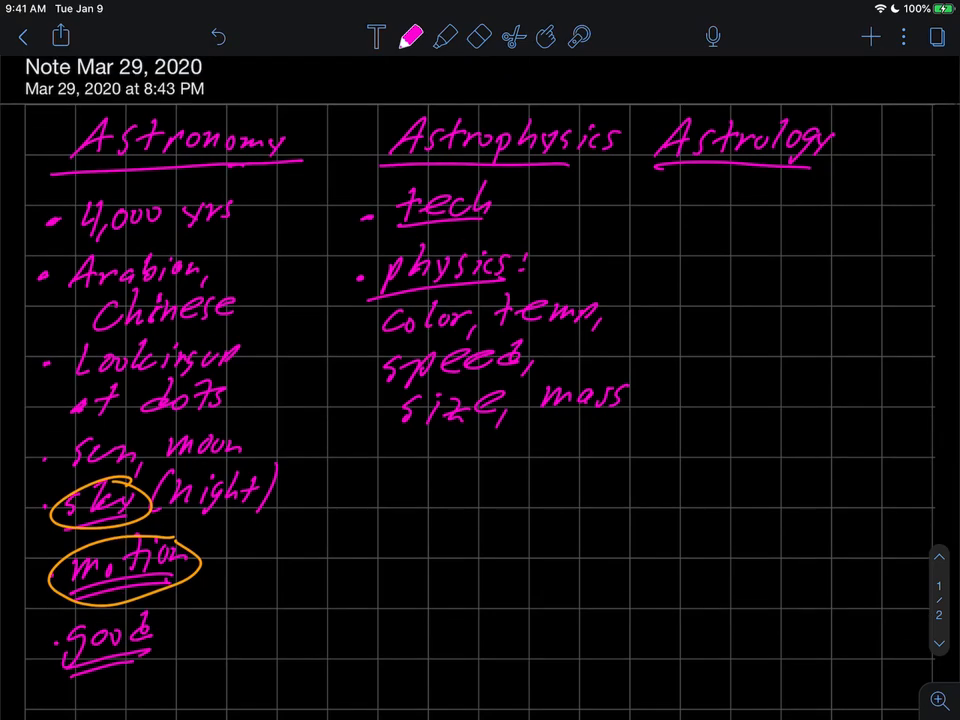
Underline the physics properties in orange
{"action": "left_click", "coordinate": [410, 36]}
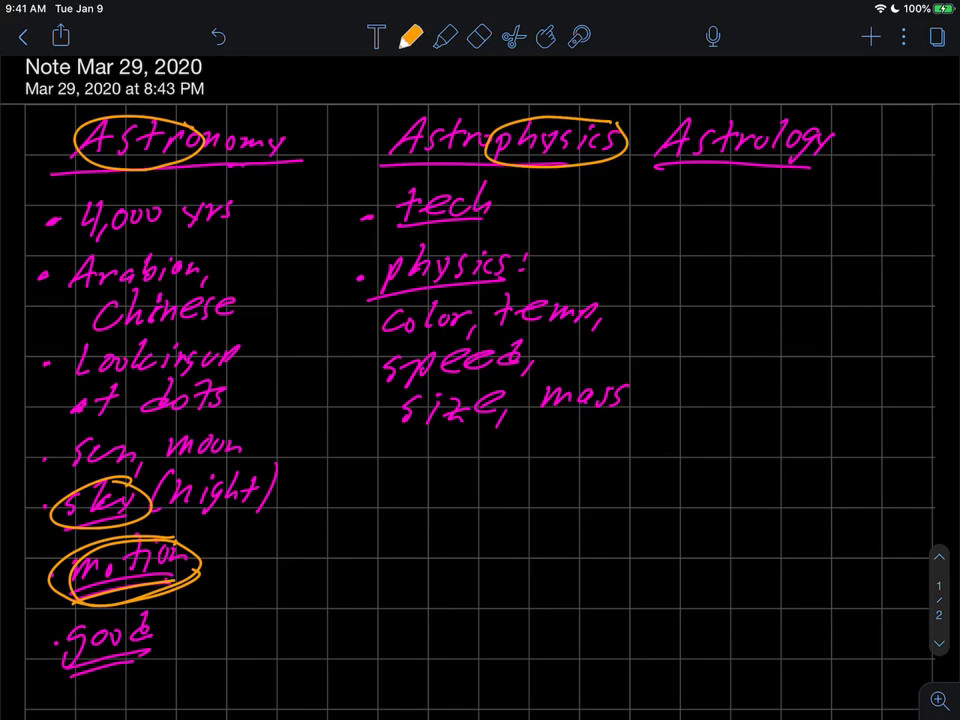
{"action": "left_click_drag", "start_coordinate": [384, 340], "coordinate": [460, 336]}
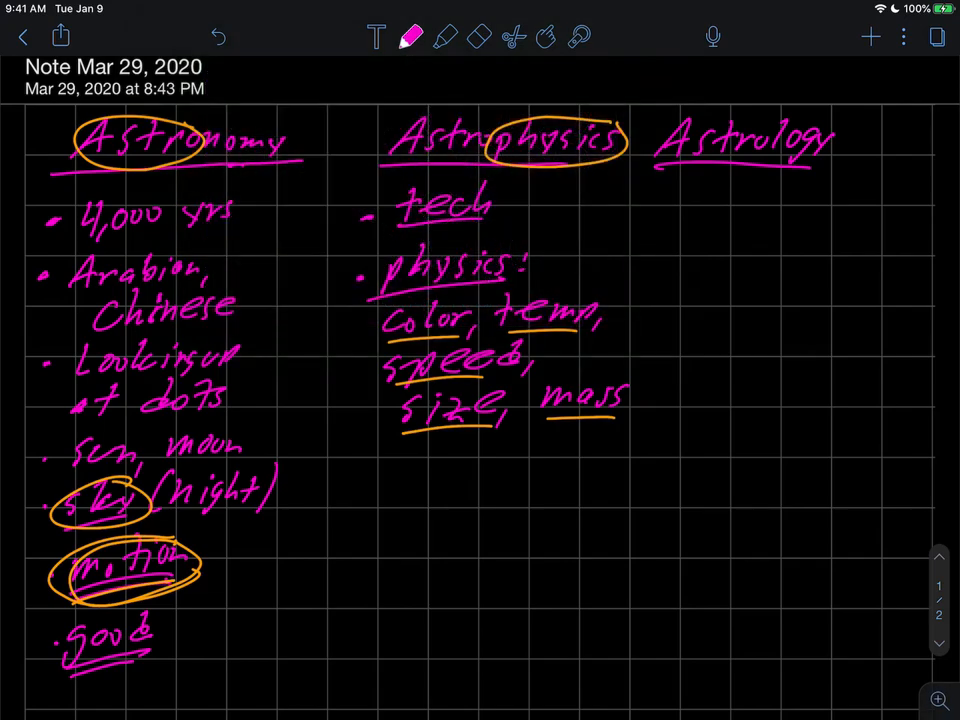
Highlight the Astronomy and Astrophysics headers and draw a divider before Astrology
{"action": "left_click", "coordinate": [446, 36]}
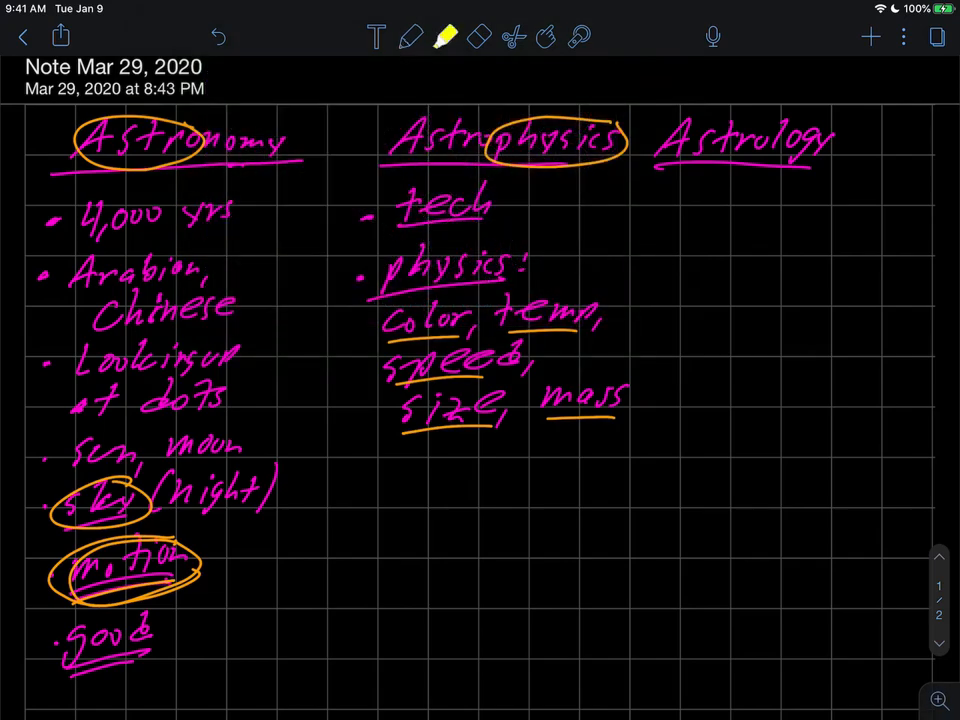
{"action": "left_click_drag", "start_coordinate": [80, 140], "coordinate": [630, 140]}
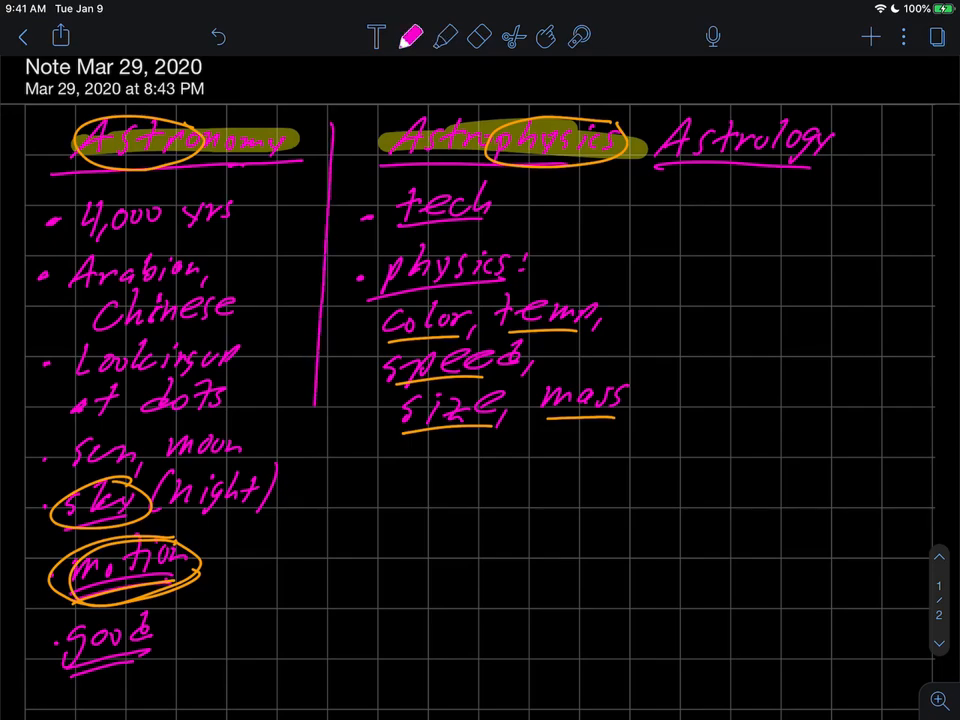
{"action": "left_click_drag", "start_coordinate": [624, 130], "coordinate": [600, 650]}
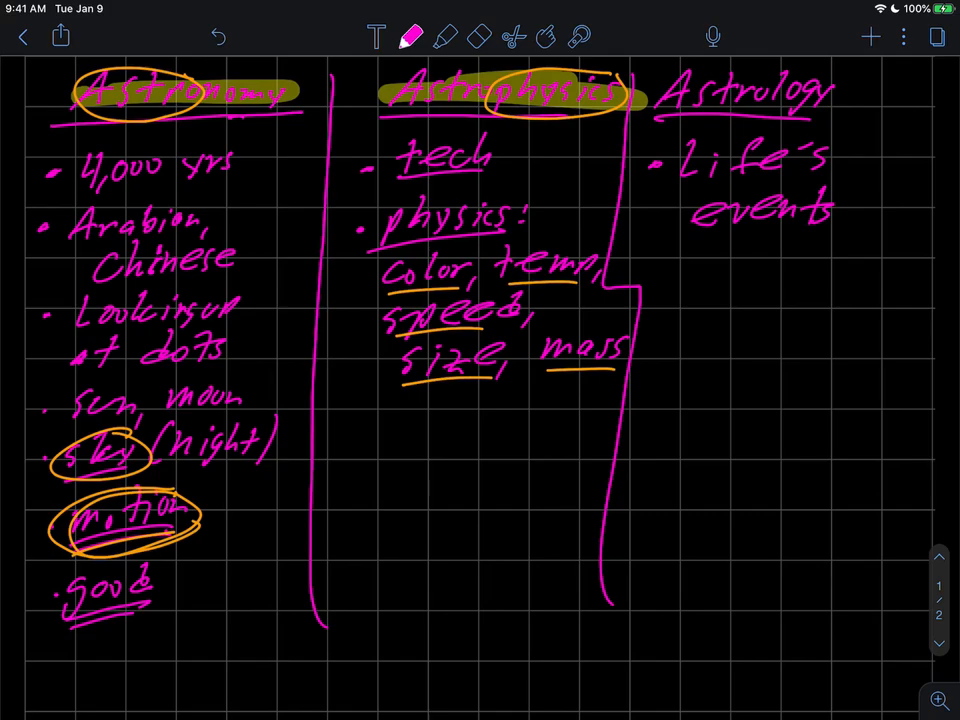
Write matter to what's in the sky? under Life's events
{"action": "left_click_drag", "start_coordinate": [670, 256], "coordinate": [756, 260]}
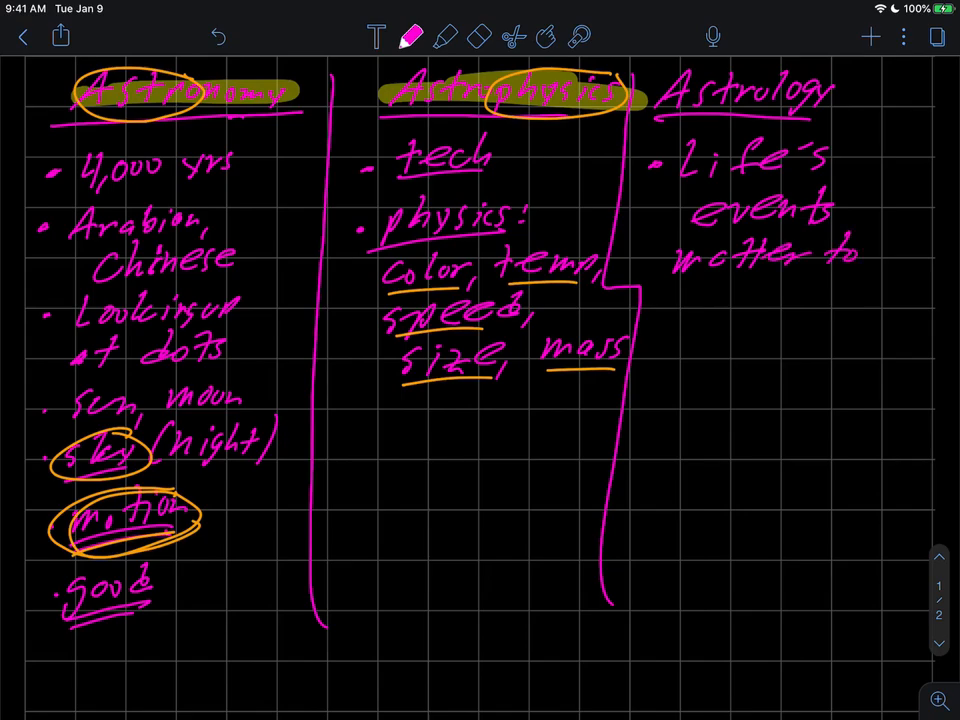
{"action": "left_click_drag", "start_coordinate": [684, 300], "coordinate": [830, 300]}
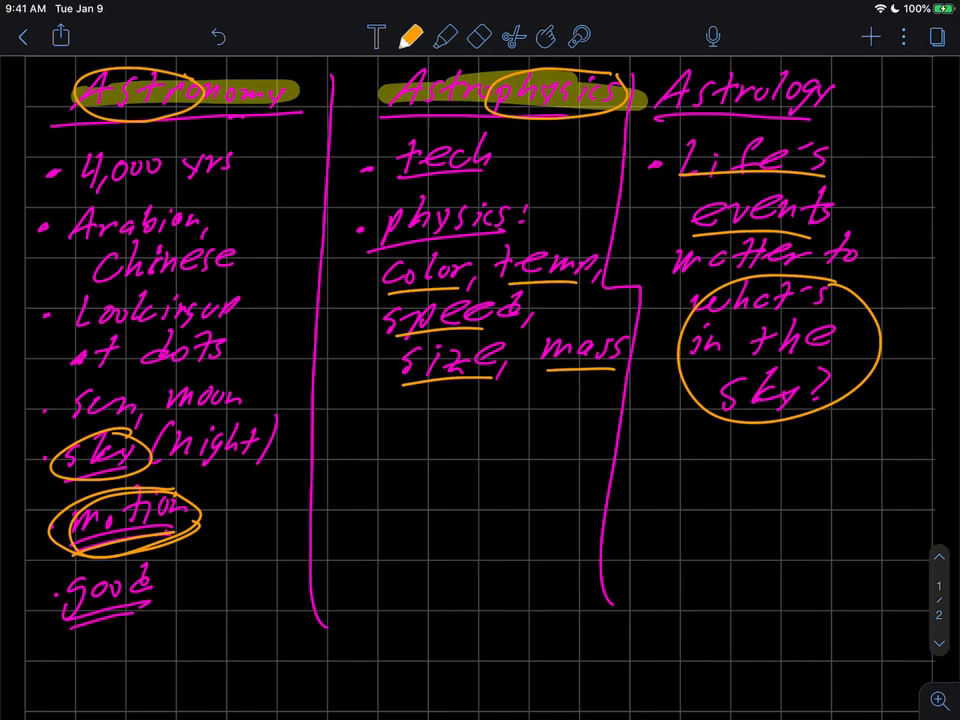
{"action": "scroll", "scroll_direction": "down", "scroll_amount": 3}
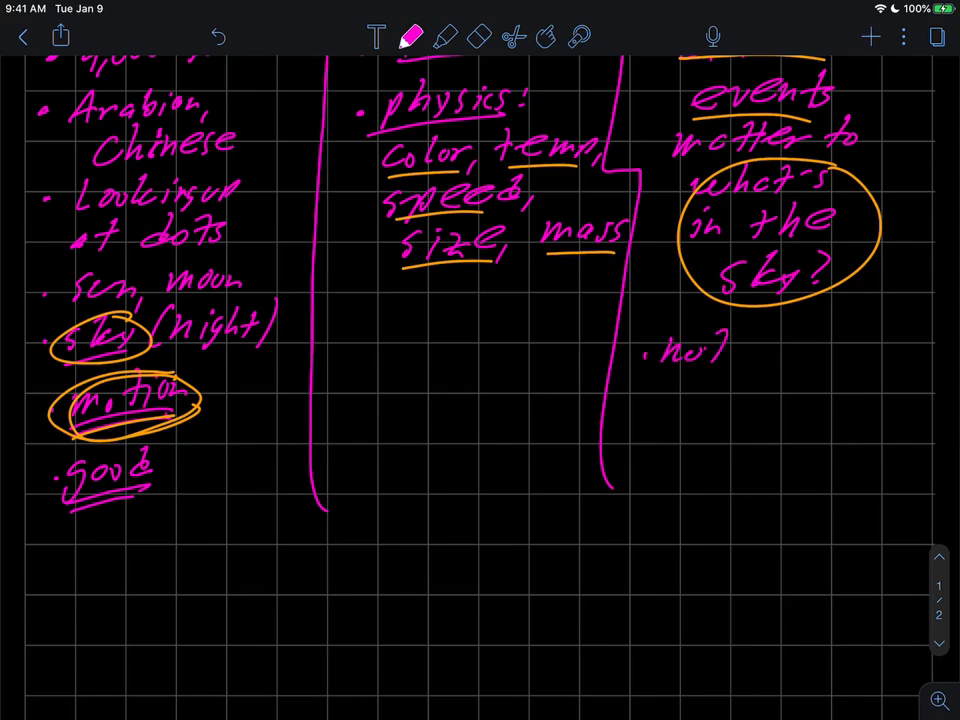
Write science after not, add a question mark, and underline I understand
{"action": "left_click_drag", "start_coordinate": [700, 350], "coordinate": [860, 344]}
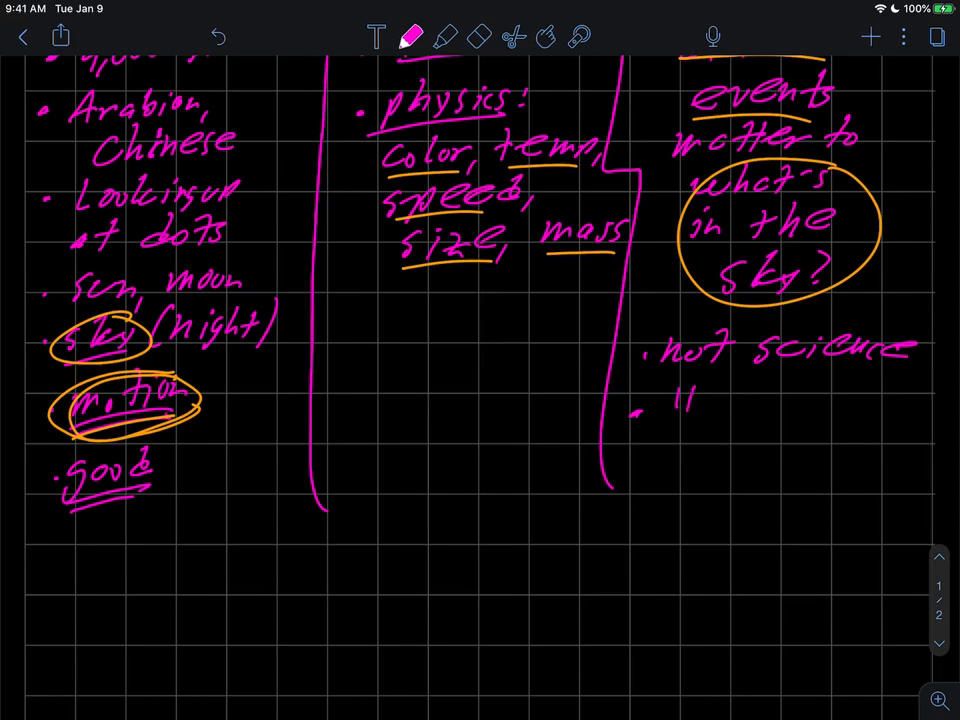
{"action": "left_click_drag", "start_coordinate": [660, 444], "coordinate": [684, 430]}
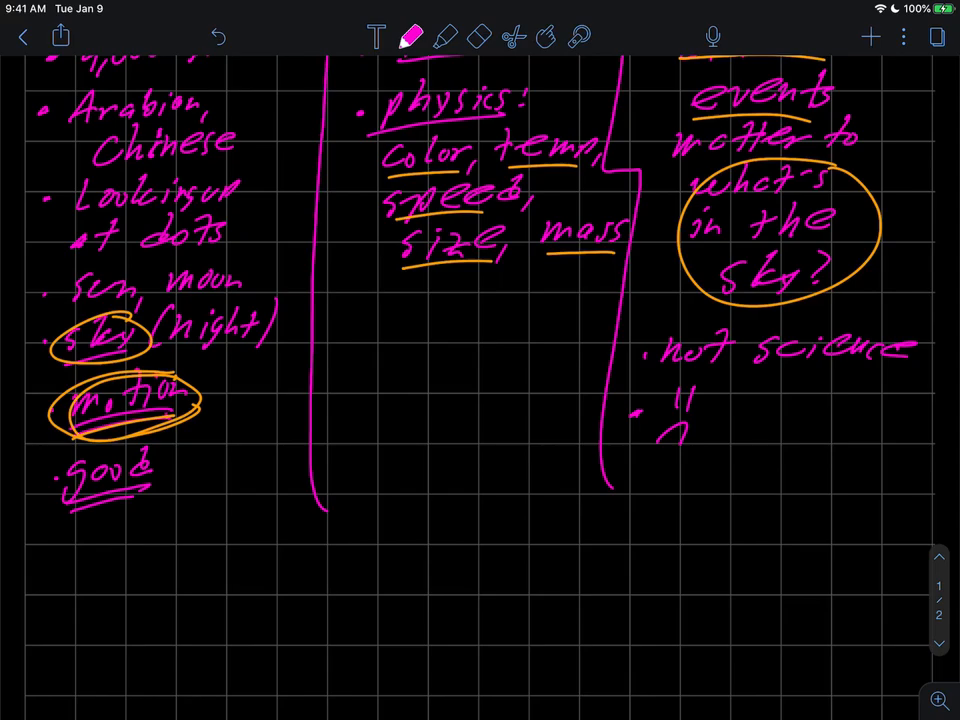
{"action": "scroll", "scroll_direction": "down", "scroll_amount": 3}
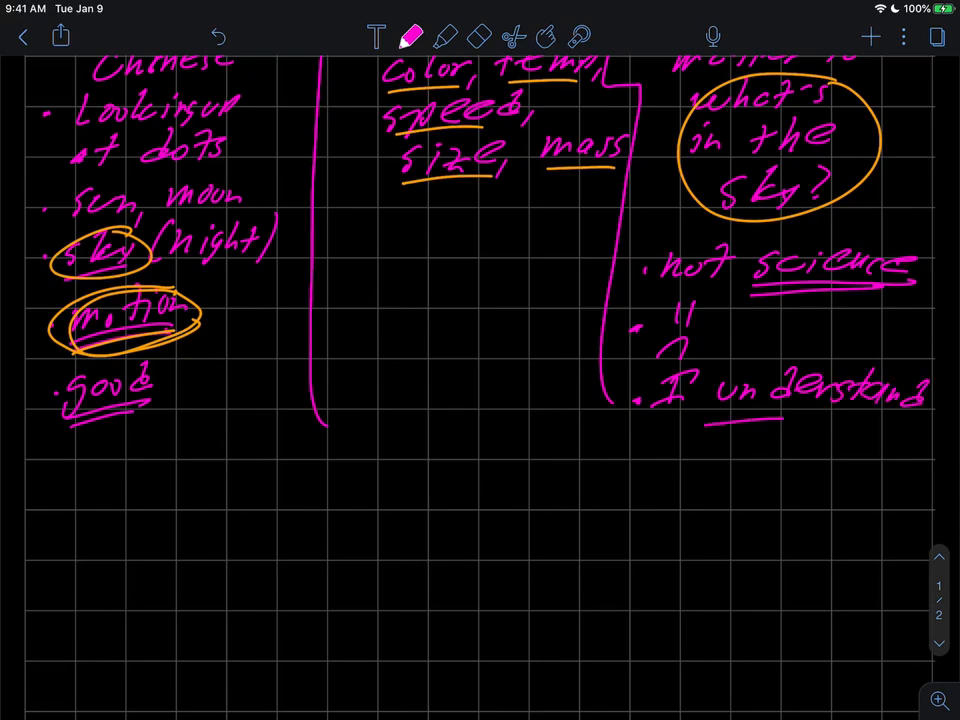
{"action": "left_click_drag", "start_coordinate": [760, 418], "coordinate": [900, 414]}
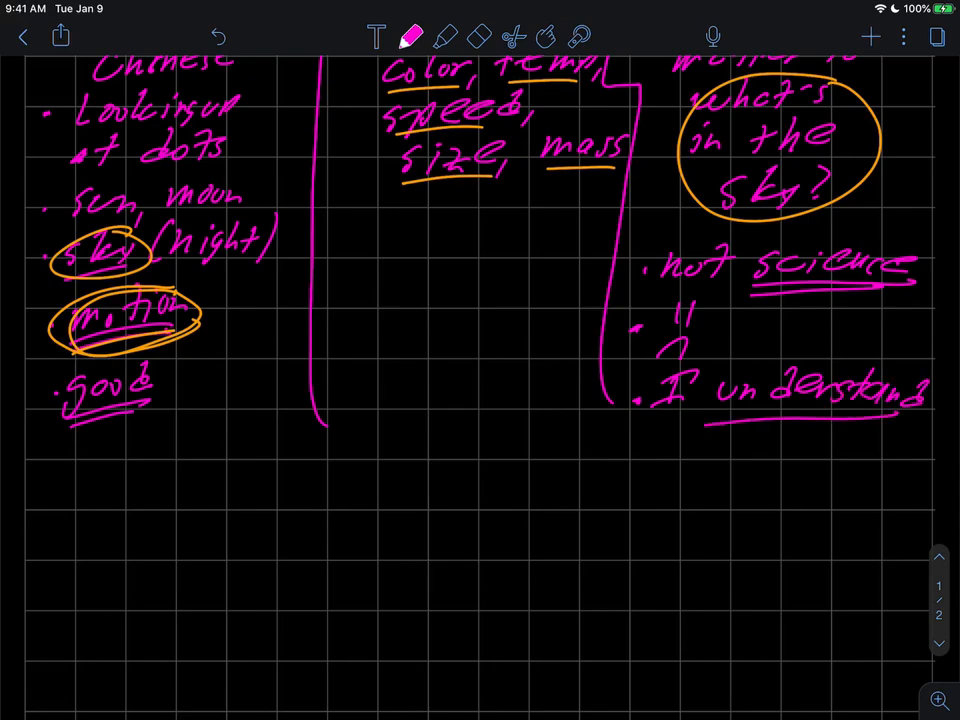
{"action": "scroll", "scroll_direction": "down", "scroll_amount": 3}
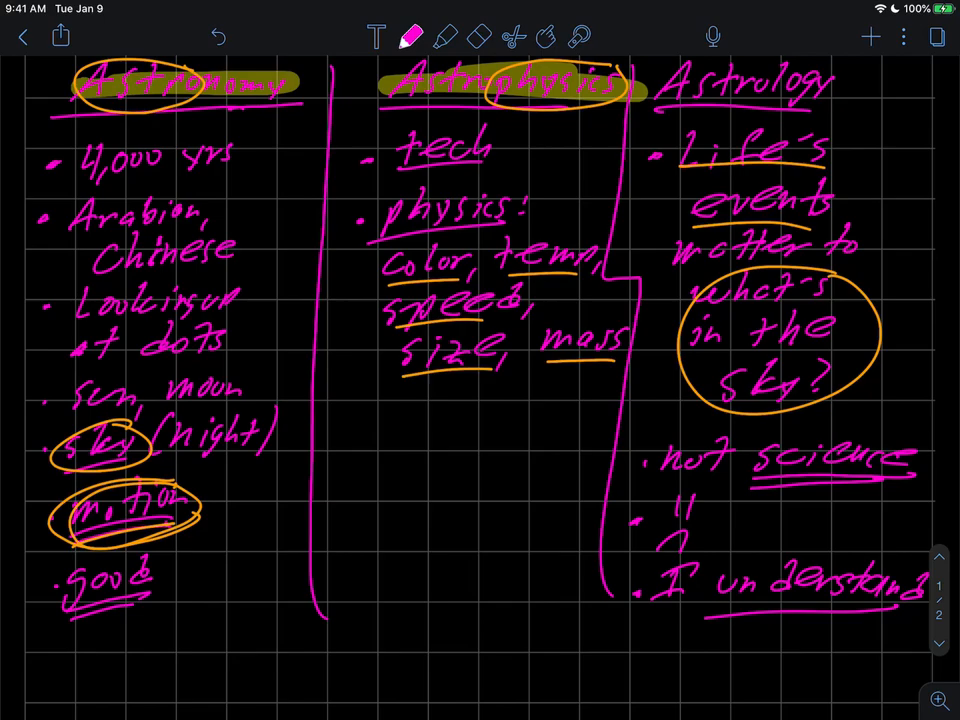
{"action": "scroll", "scroll_direction": "down", "scroll_amount": 3}
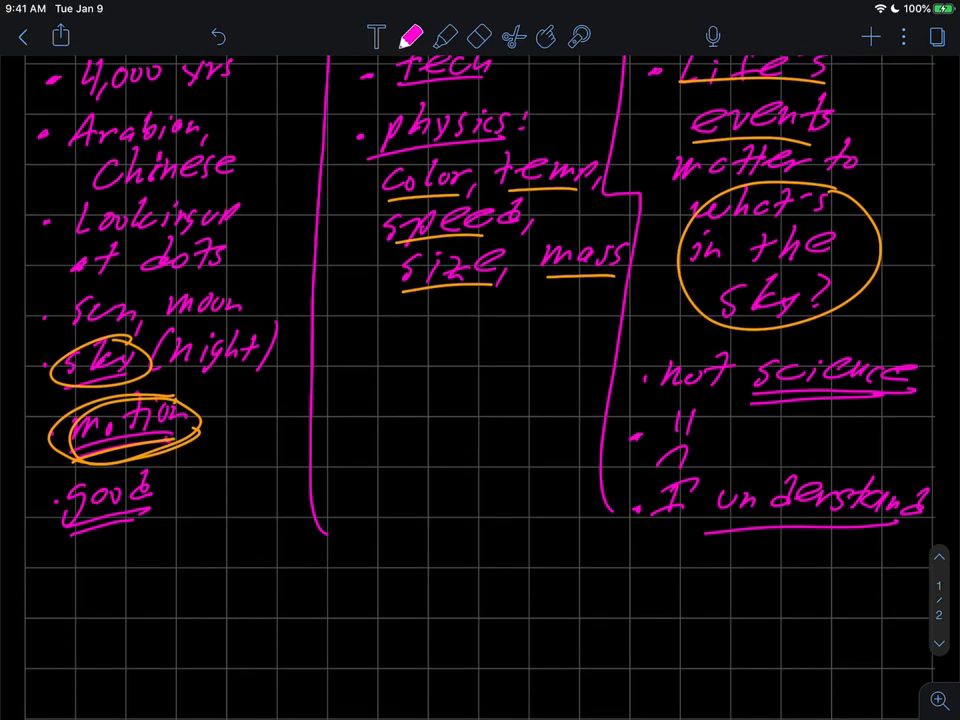